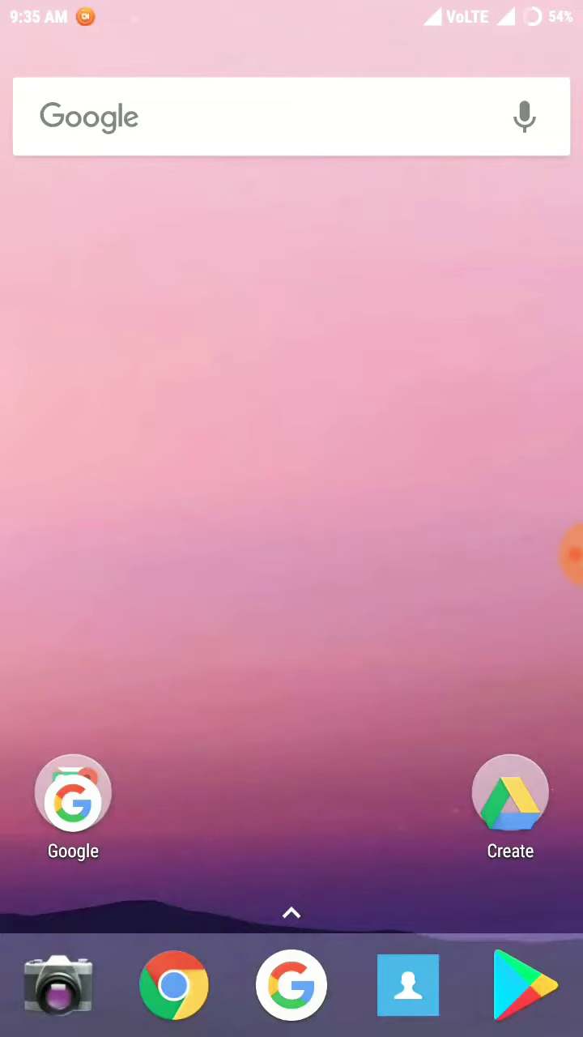
Remove the old desktop shortcuts and drag the camera, Chrome and contacts apps from the dock onto the desktop.
{"action": "left_click_drag", "start_coordinate": [72, 790], "coordinate": [72, 624]}
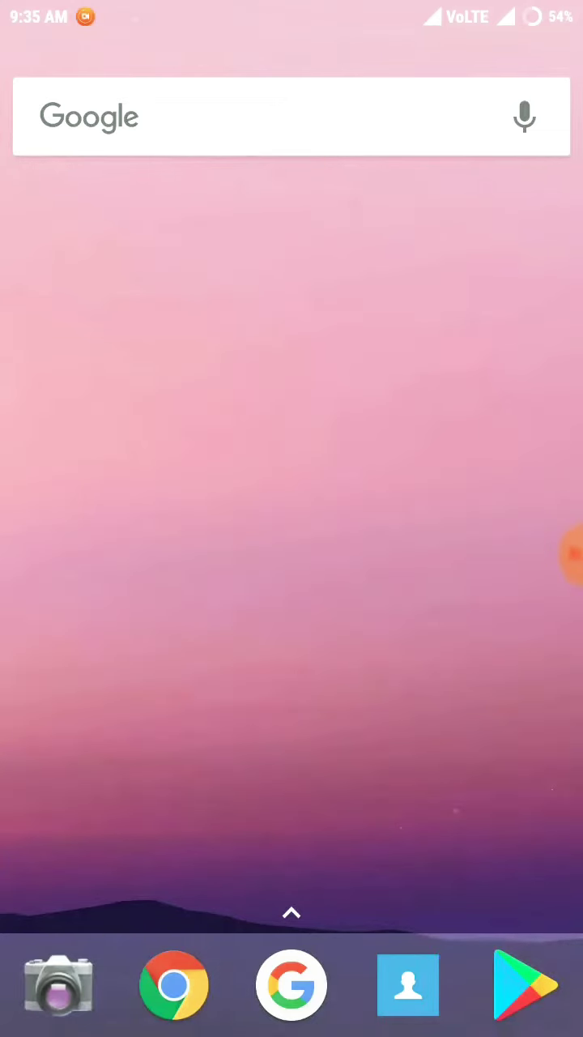
{"action": "left_click_drag", "start_coordinate": [57, 984], "coordinate": [145, 712]}
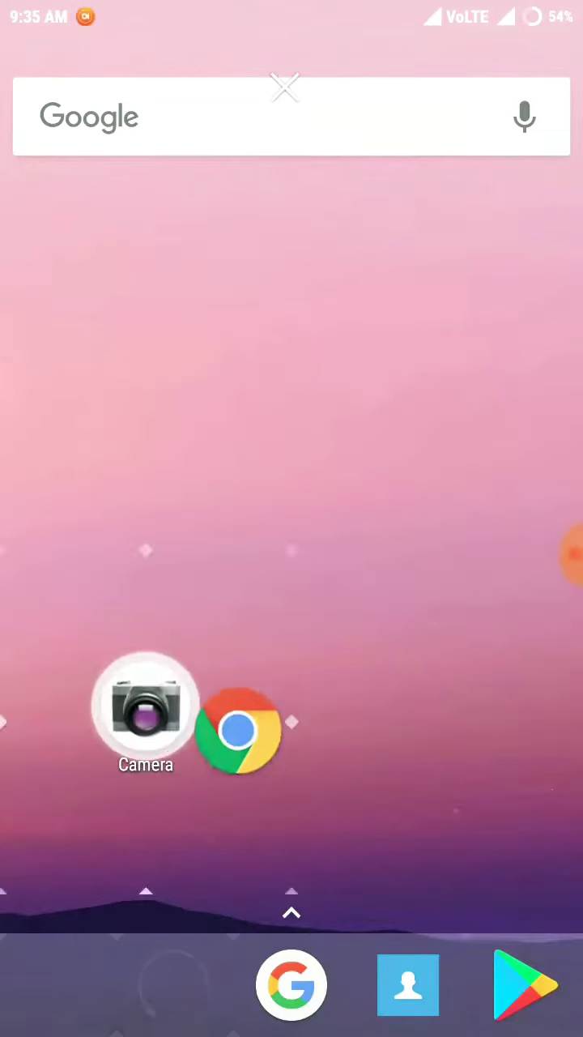
{"action": "left_click_drag", "start_coordinate": [292, 985], "coordinate": [291, 533]}
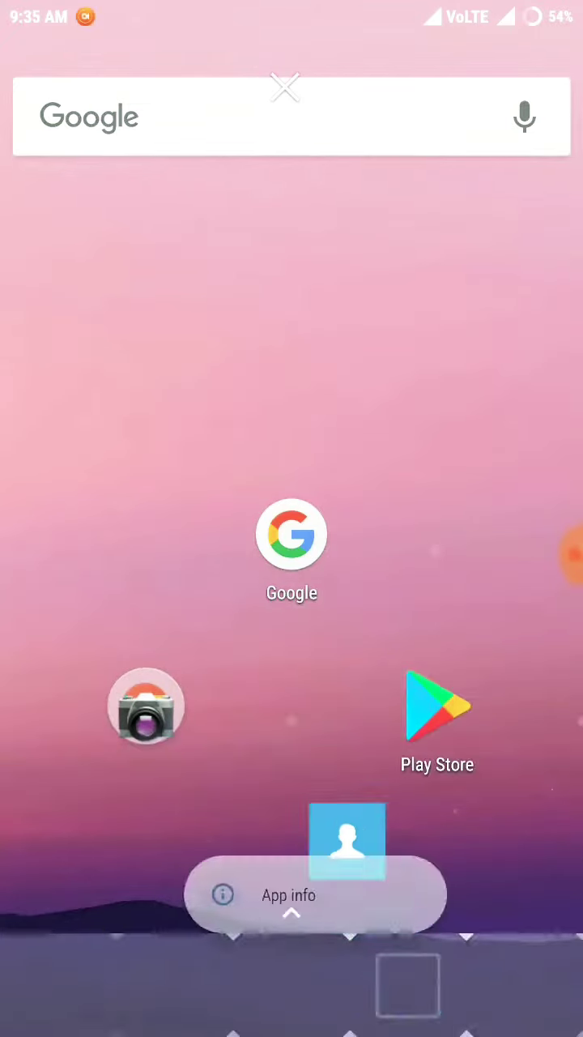
{"action": "left_click_drag", "start_coordinate": [348, 840], "coordinate": [292, 705]}
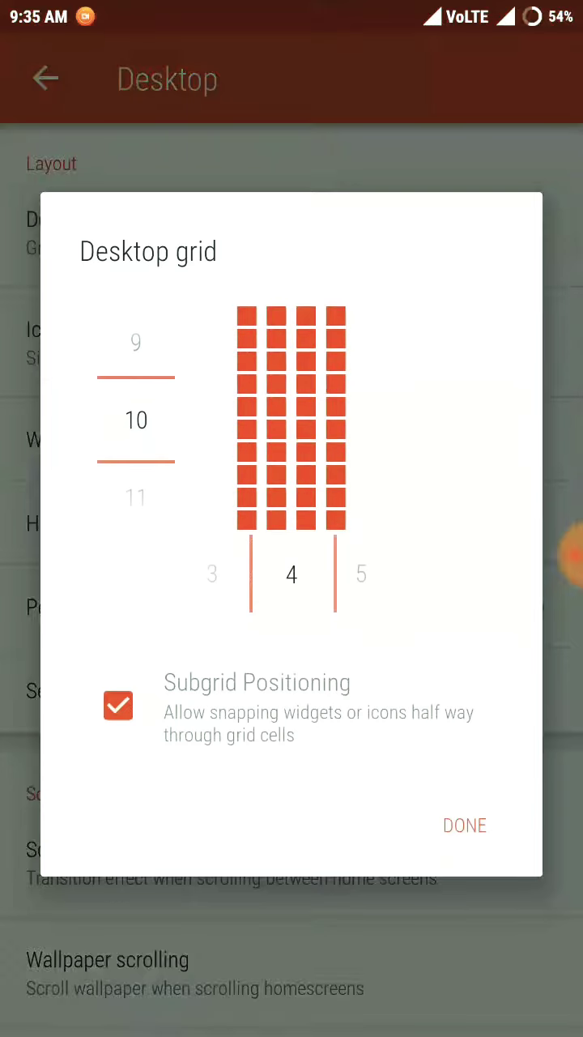
Confirm the 10-by-4 desktop grid and switch off the labels under desktop icons.
{"action": "left_click", "coordinate": [464, 825]}
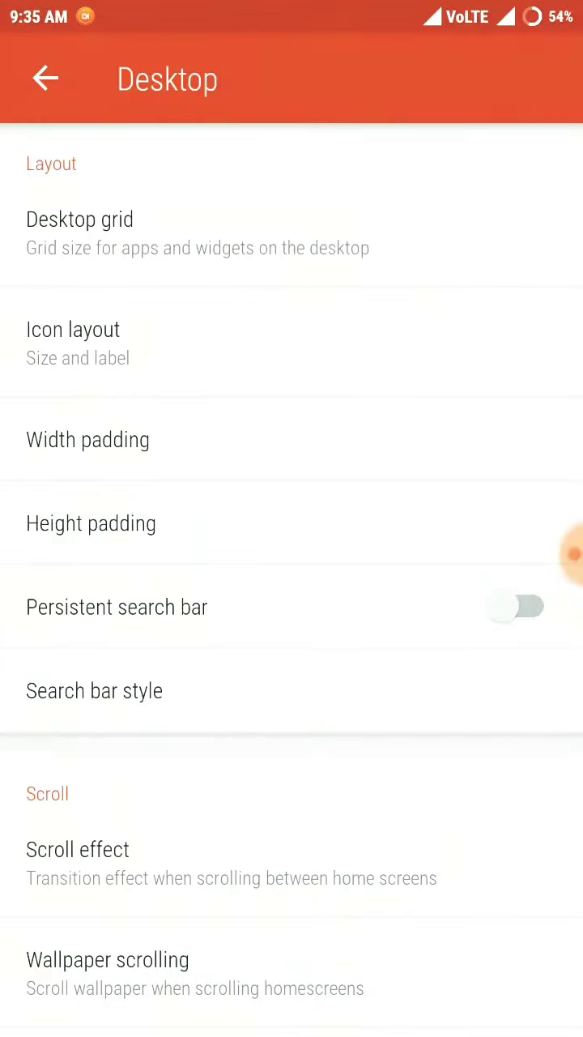
{"action": "left_click", "coordinate": [73, 329]}
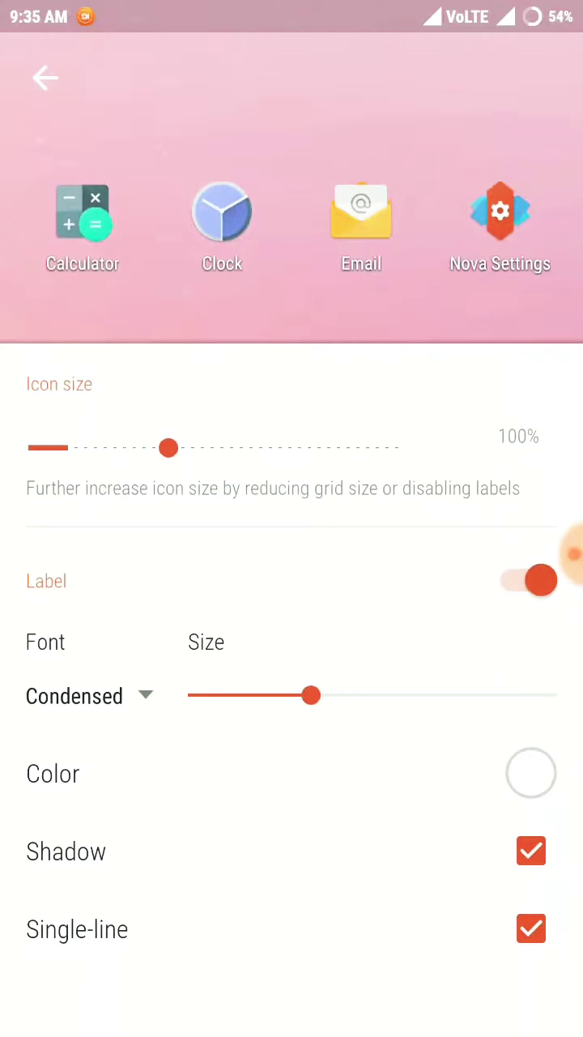
{"action": "left_click", "coordinate": [525, 580]}
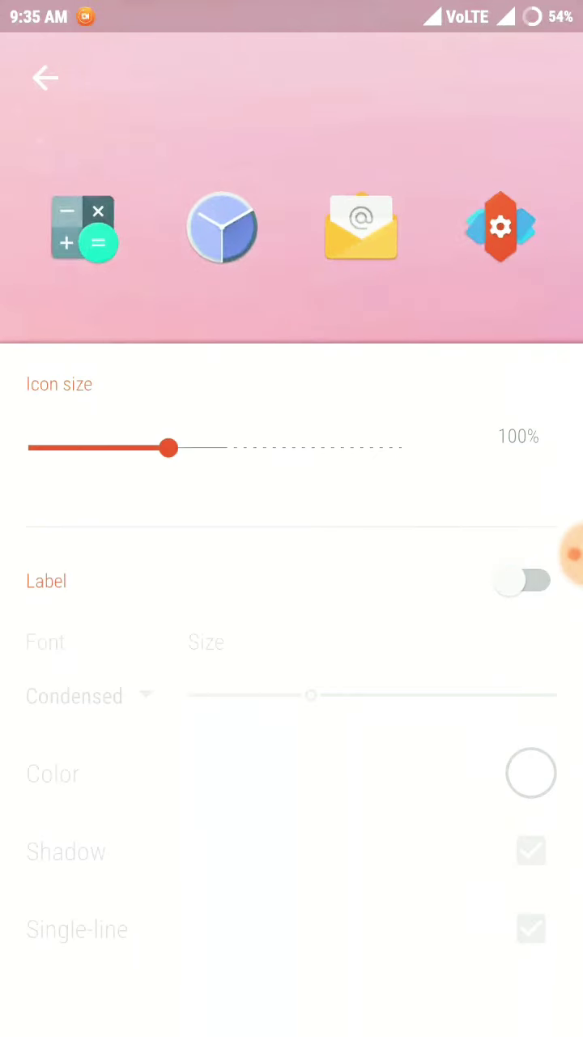
{"action": "left_click", "coordinate": [45, 78]}
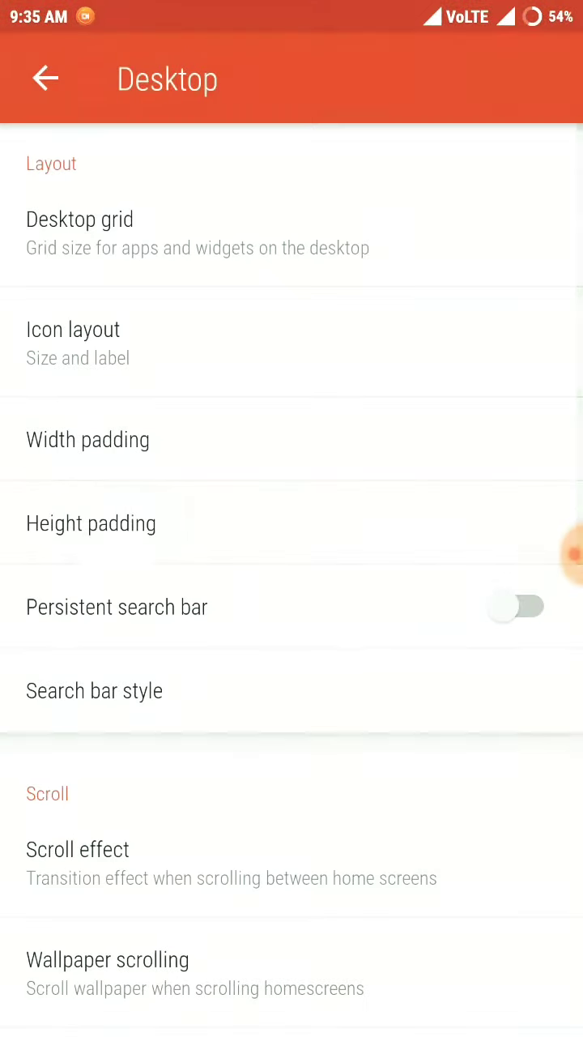
Give the search bar a rounded style with the G logo and return to the main launcher settings.
{"action": "scroll", "scroll_direction": "up", "scroll_amount": 3}
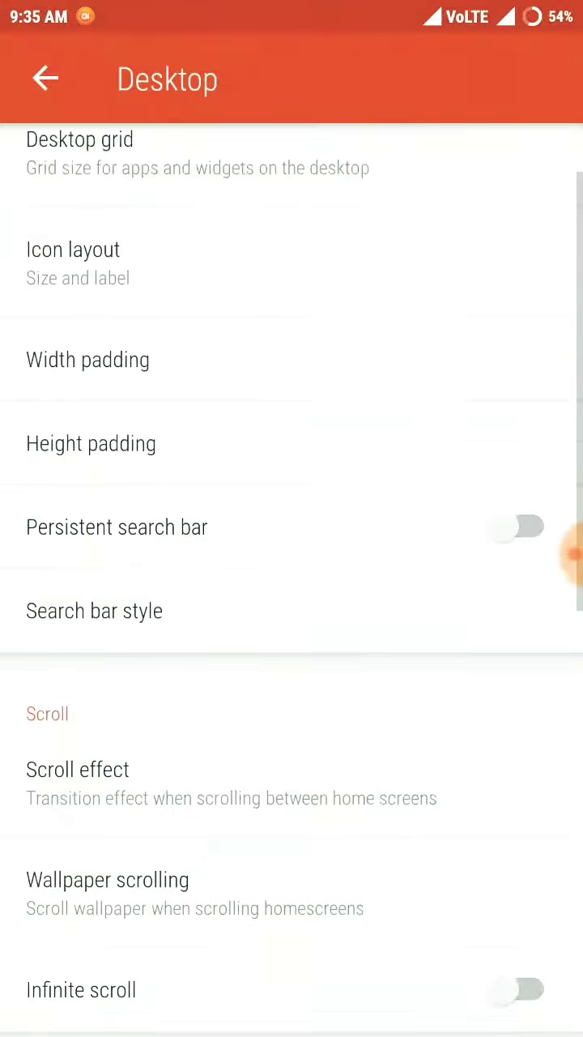
{"action": "left_click", "coordinate": [94, 611]}
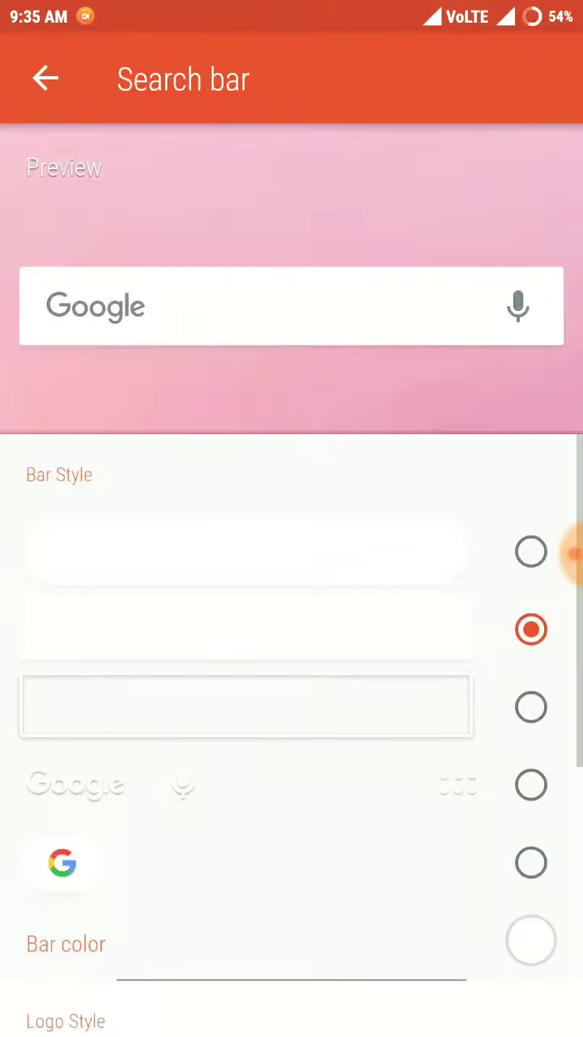
{"action": "scroll", "scroll_direction": "down", "scroll_amount": 3}
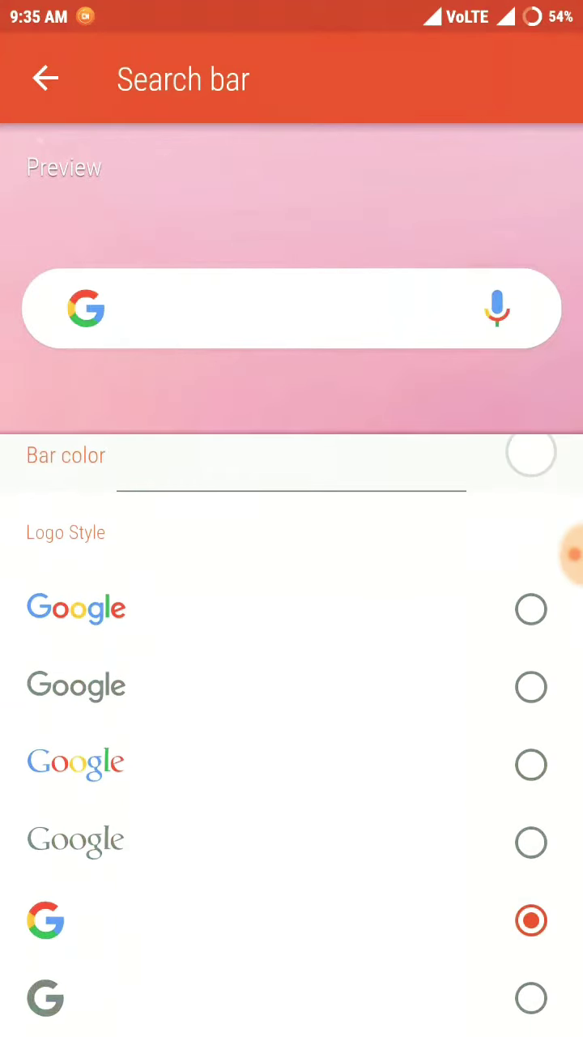
{"action": "left_click", "coordinate": [46, 79]}
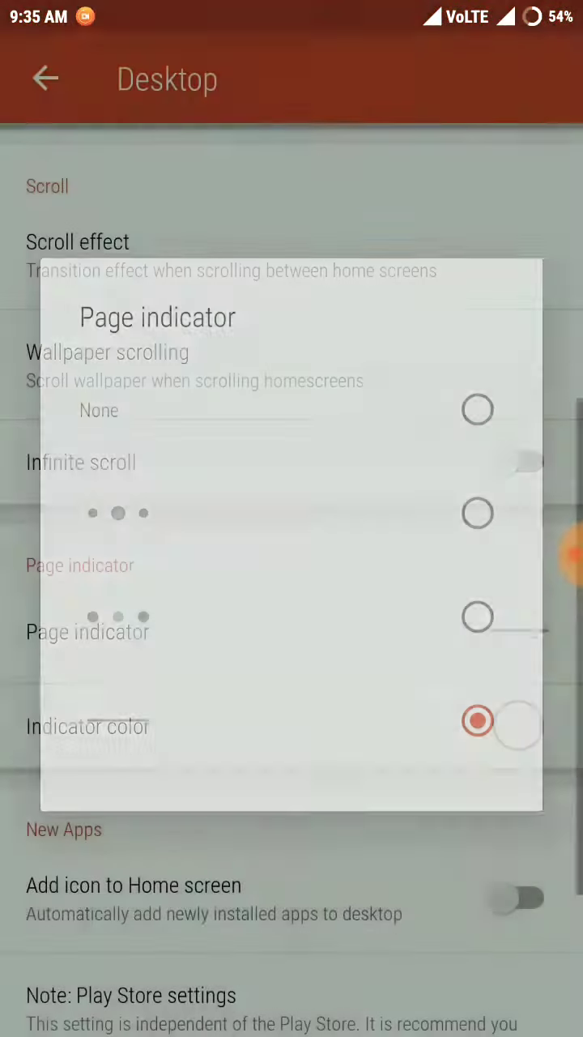
{"action": "left_click", "coordinate": [45, 78]}
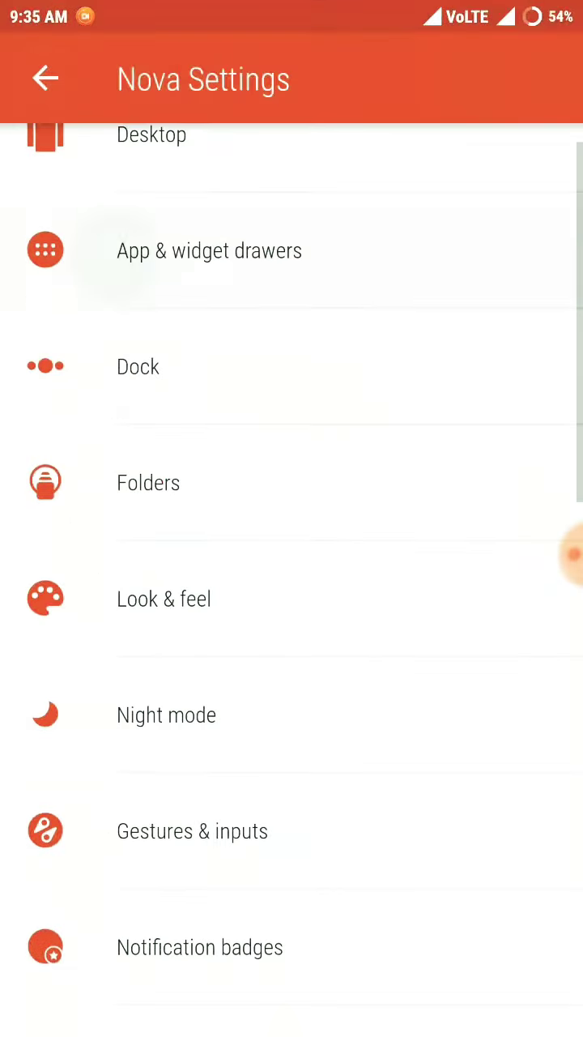
Switch off the app drawer's swipe indicator in App & widget drawers and go back to the settings list.
{"action": "left_click", "coordinate": [209, 251]}
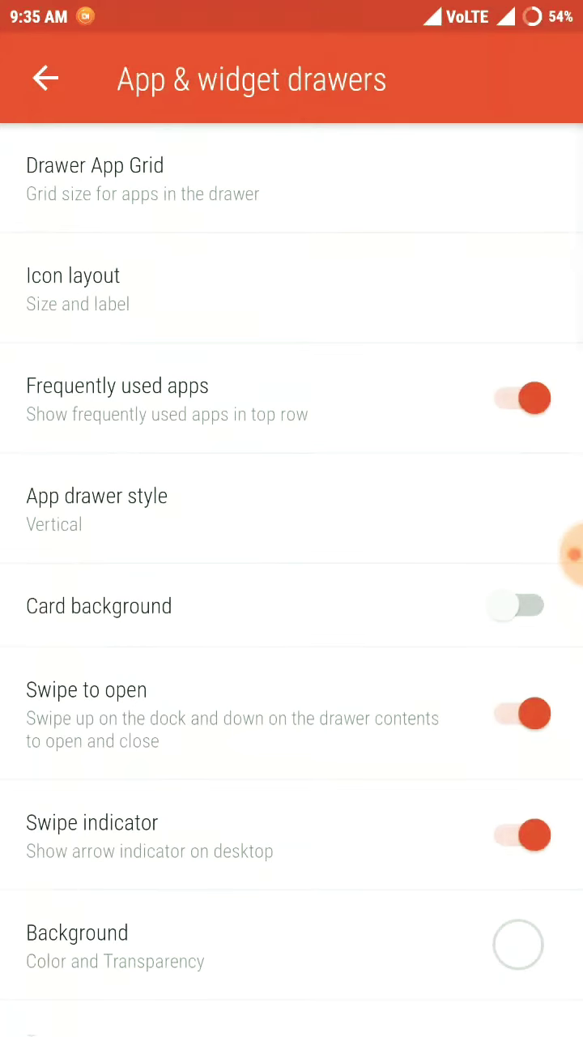
{"action": "scroll", "scroll_direction": "down", "scroll_amount": 3}
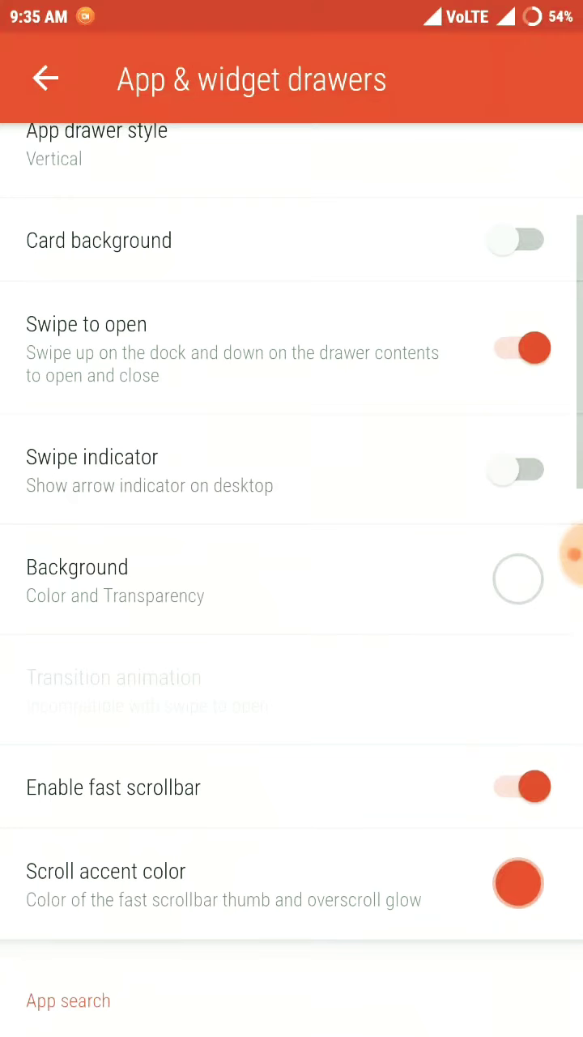
{"action": "left_click", "coordinate": [46, 79]}
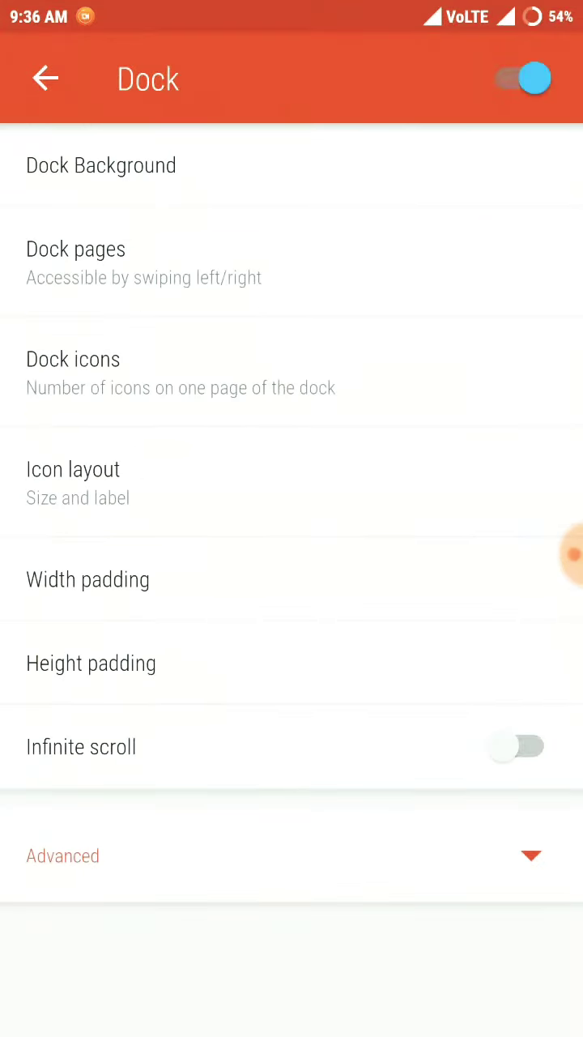
Make the dock background fully transparent at 100%.
{"action": "left_click", "coordinate": [102, 165]}
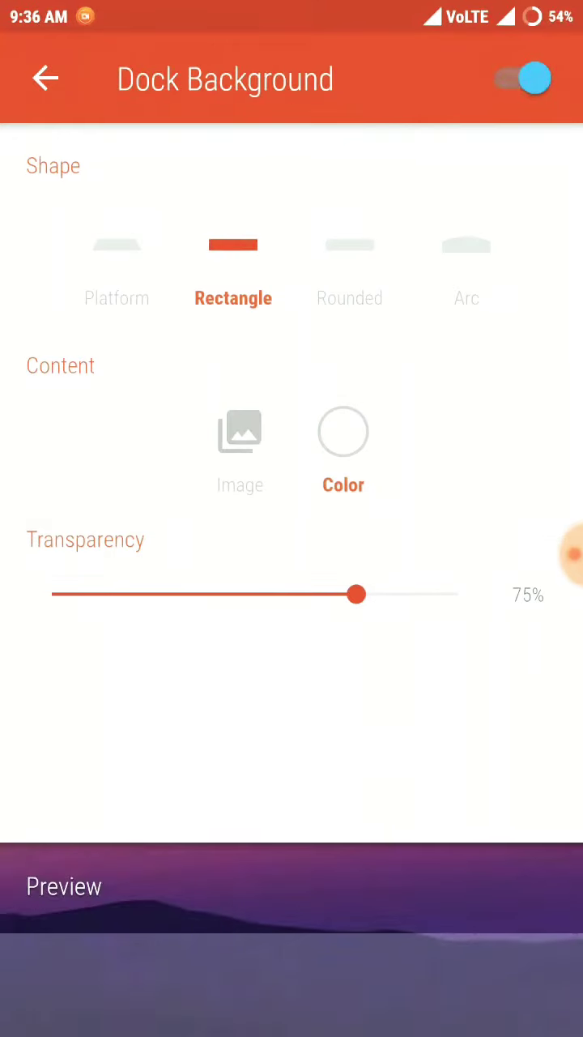
{"action": "left_click_drag", "start_coordinate": [356, 594], "coordinate": [458, 594]}
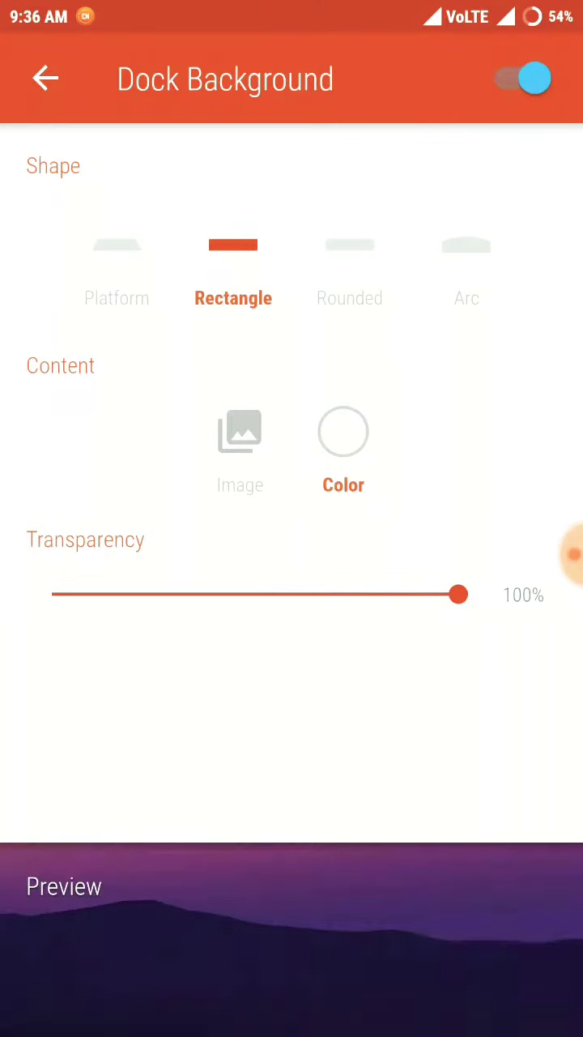
{"action": "left_click", "coordinate": [47, 79]}
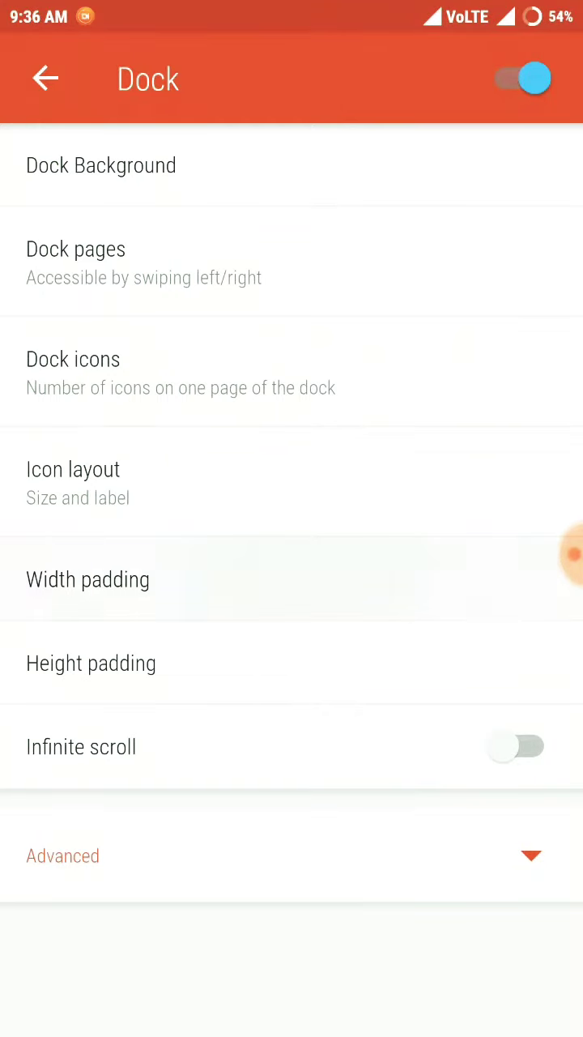
Keep the dock as an overlay, leave the dock settings and go into Look & feel.
{"action": "left_click", "coordinate": [91, 663]}
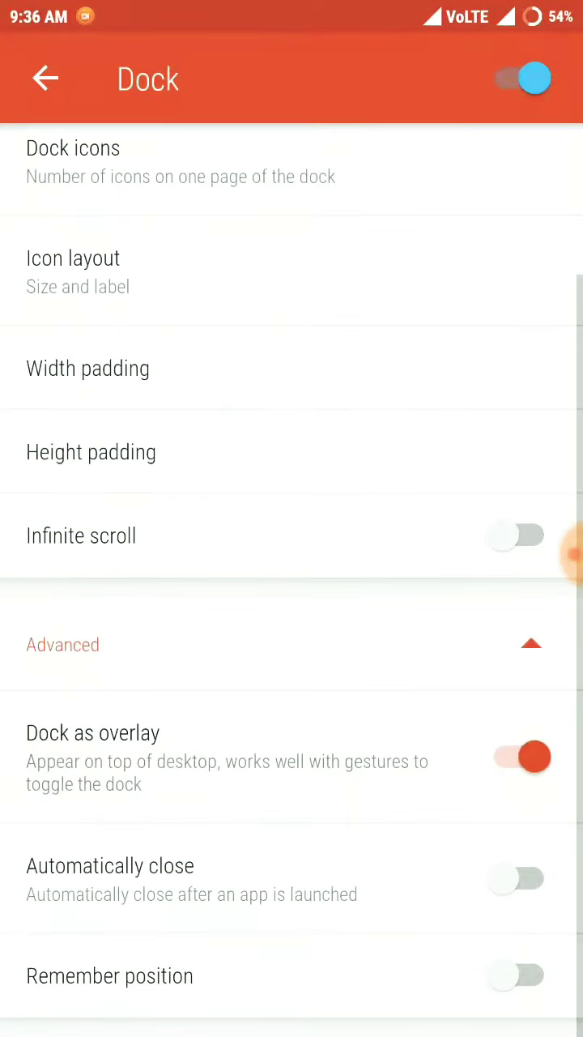
{"action": "left_click", "coordinate": [45, 79]}
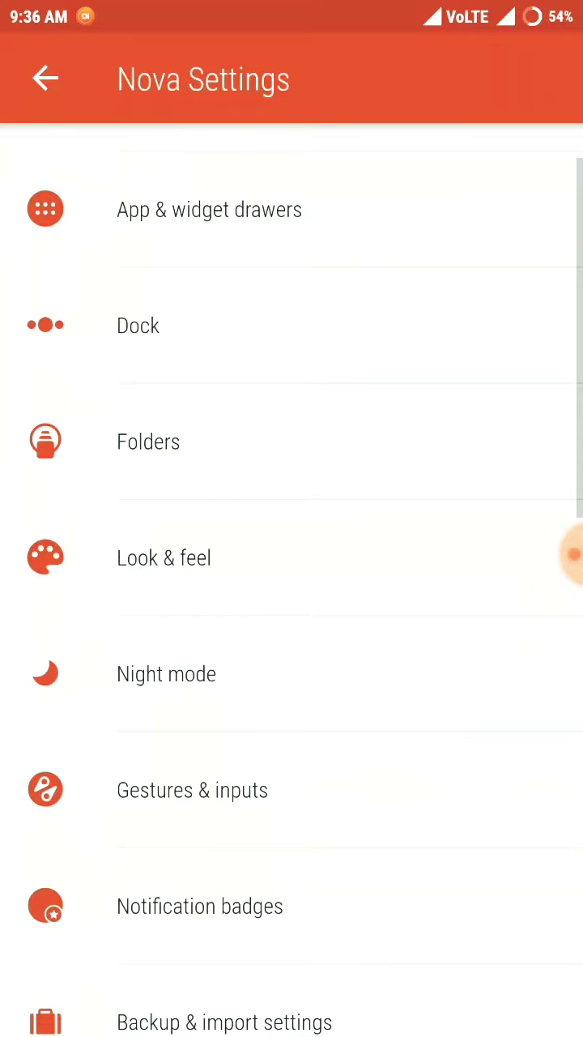
{"action": "left_click", "coordinate": [163, 557]}
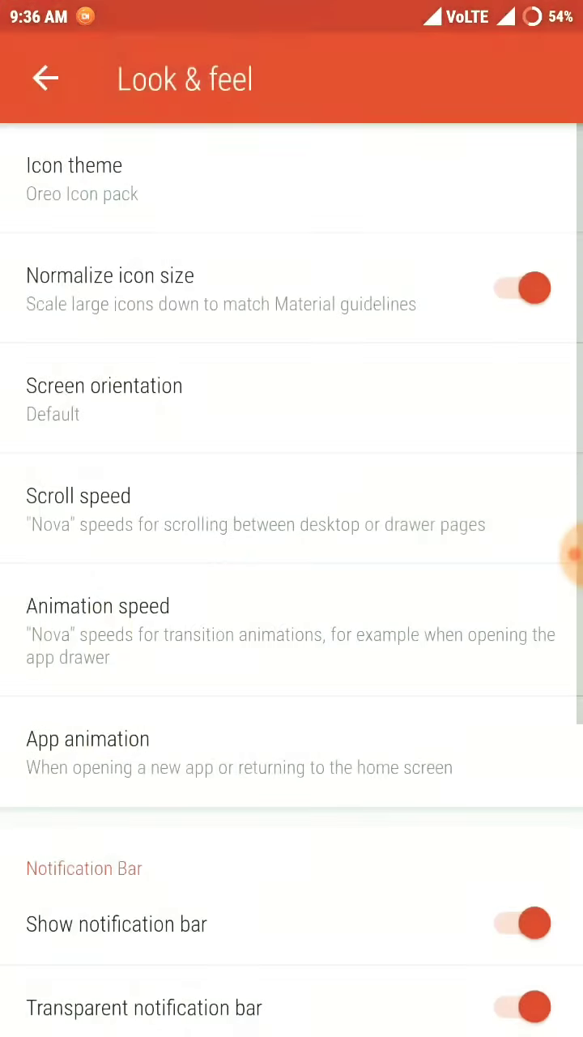
Keep the Oreo icon pack as icon theme and back out of settings to the home screen.
{"action": "left_click", "coordinate": [45, 78]}
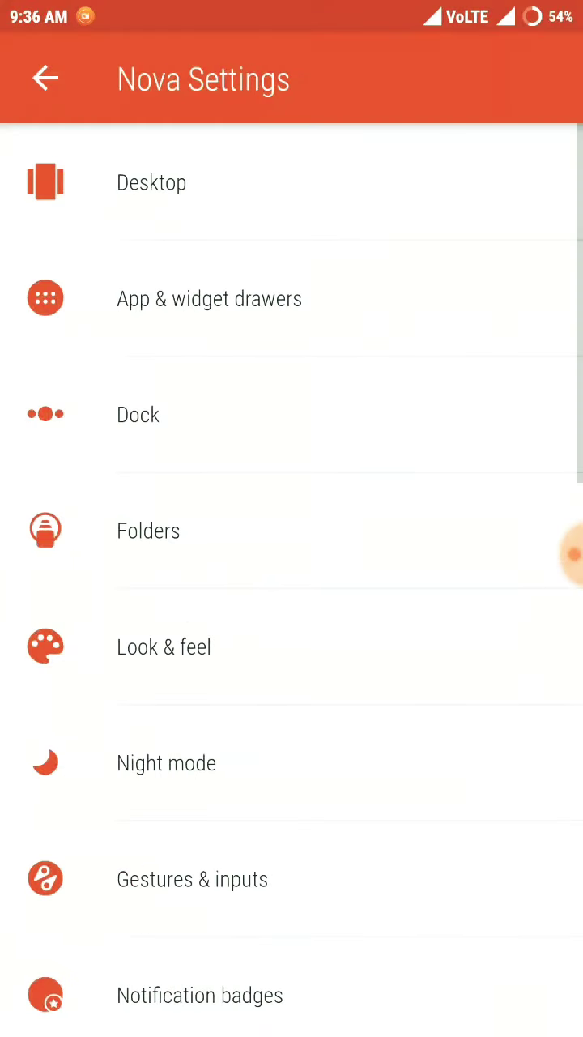
{"action": "left_click", "coordinate": [46, 78]}
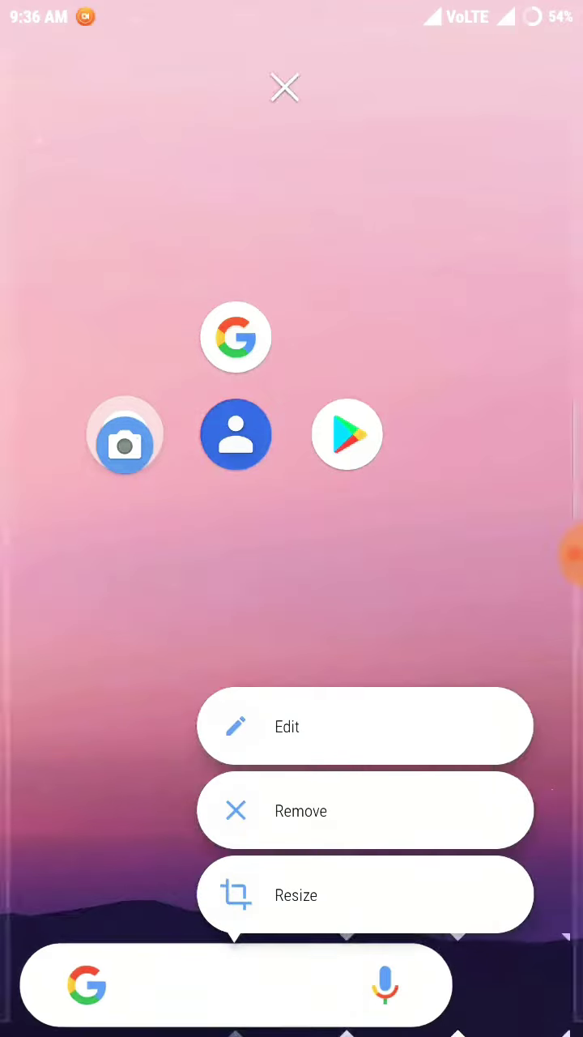
Place Play Store, Google and Chrome in the bottom row above the search bar beside contacts and camera.
{"action": "left_click", "coordinate": [285, 87]}
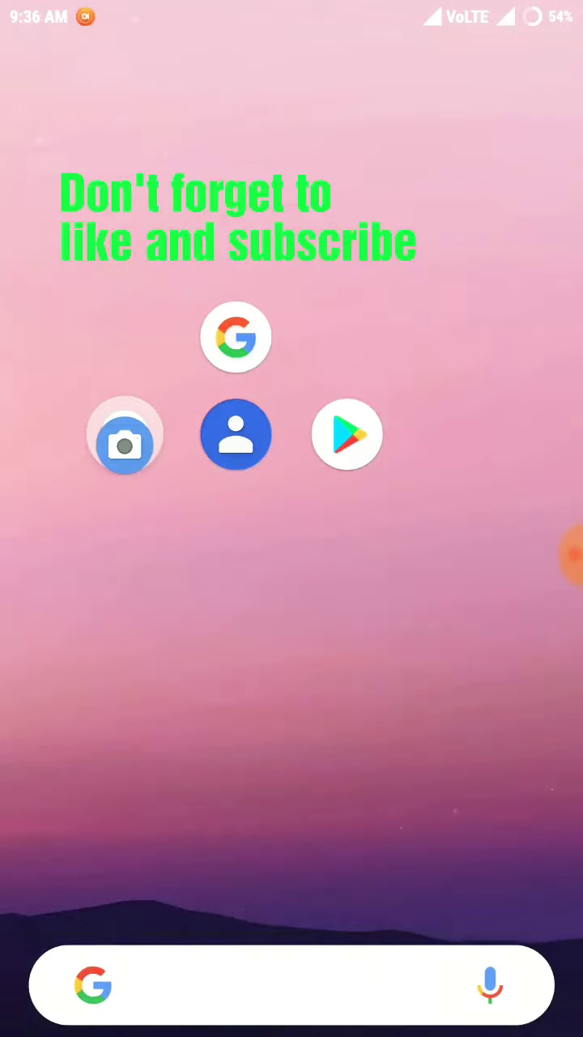
{"action": "left_click_drag", "start_coordinate": [347, 435], "coordinate": [466, 774]}
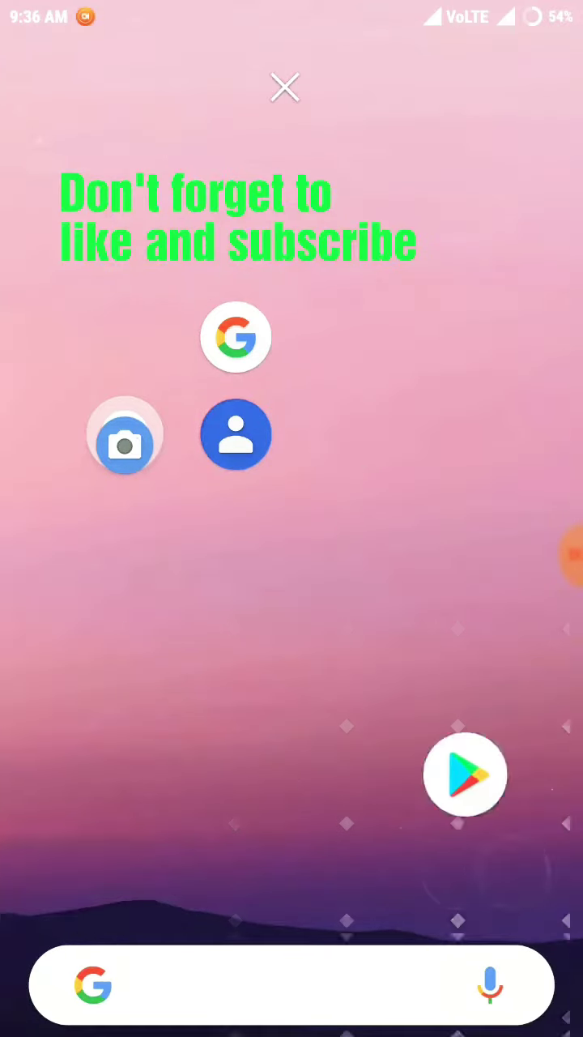
{"action": "left_click", "coordinate": [286, 87]}
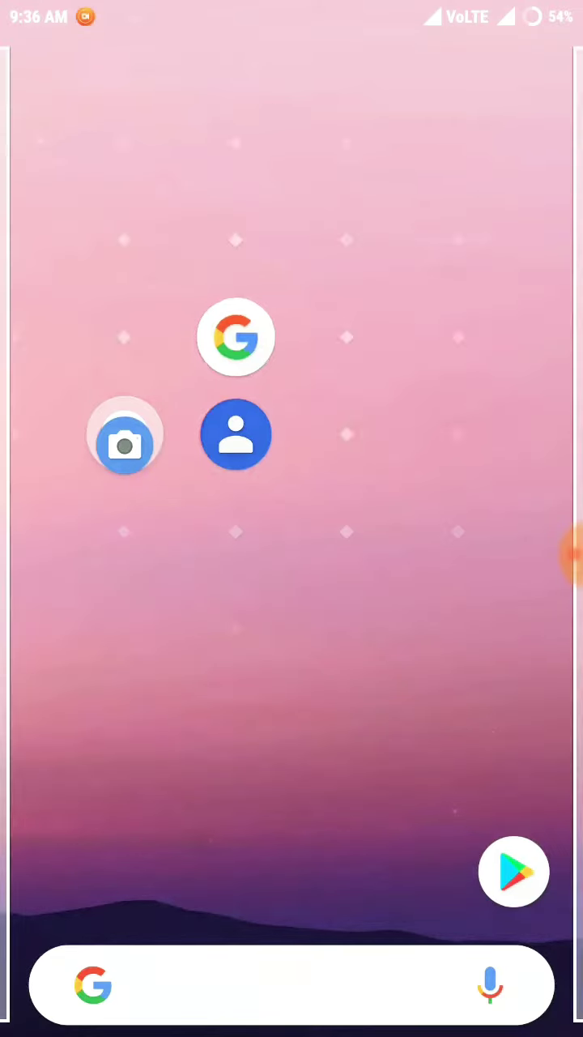
{"action": "left_click_drag", "start_coordinate": [236, 336], "coordinate": [297, 339]}
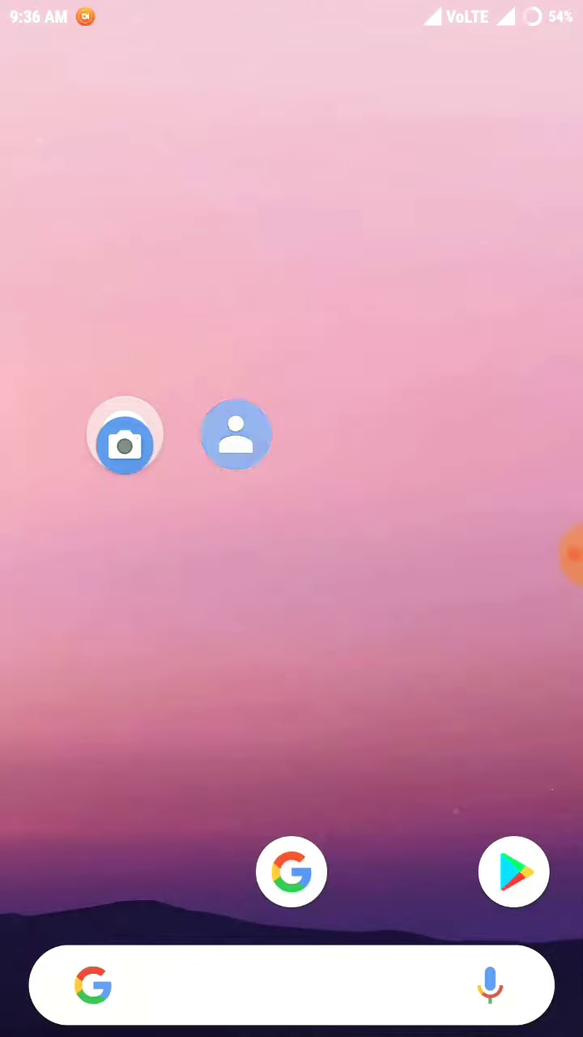
{"action": "left_click", "coordinate": [126, 435]}
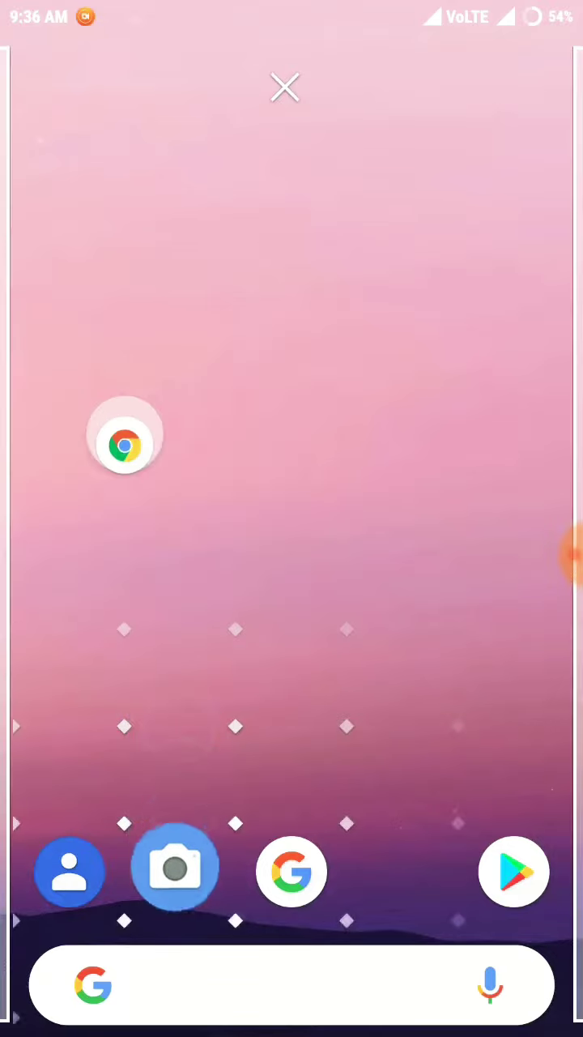
{"action": "left_click_drag", "start_coordinate": [125, 442], "coordinate": [405, 871]}
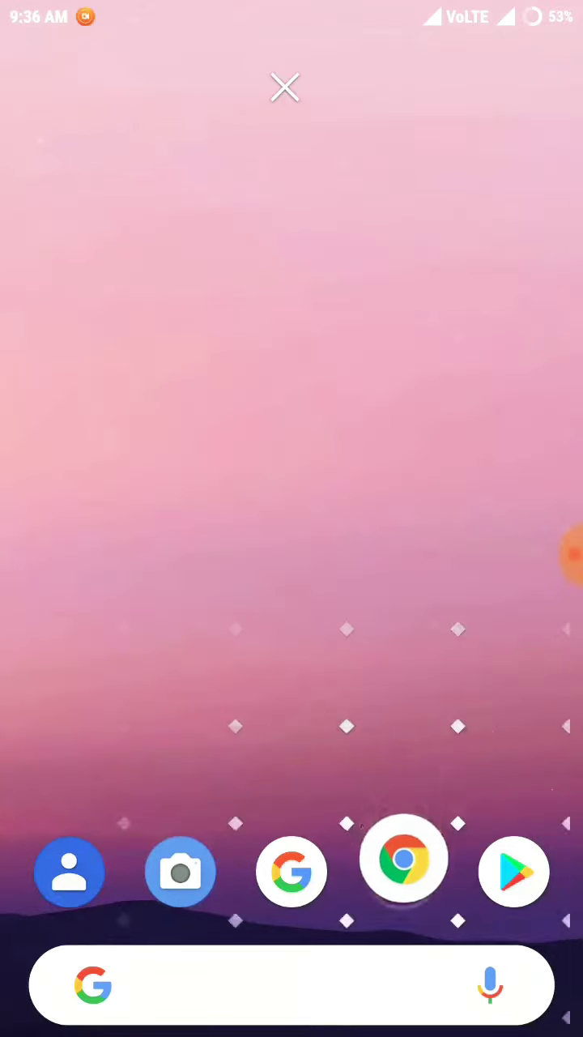
Launch the Gallery app from the app drawer.
{"action": "left_click", "coordinate": [286, 87]}
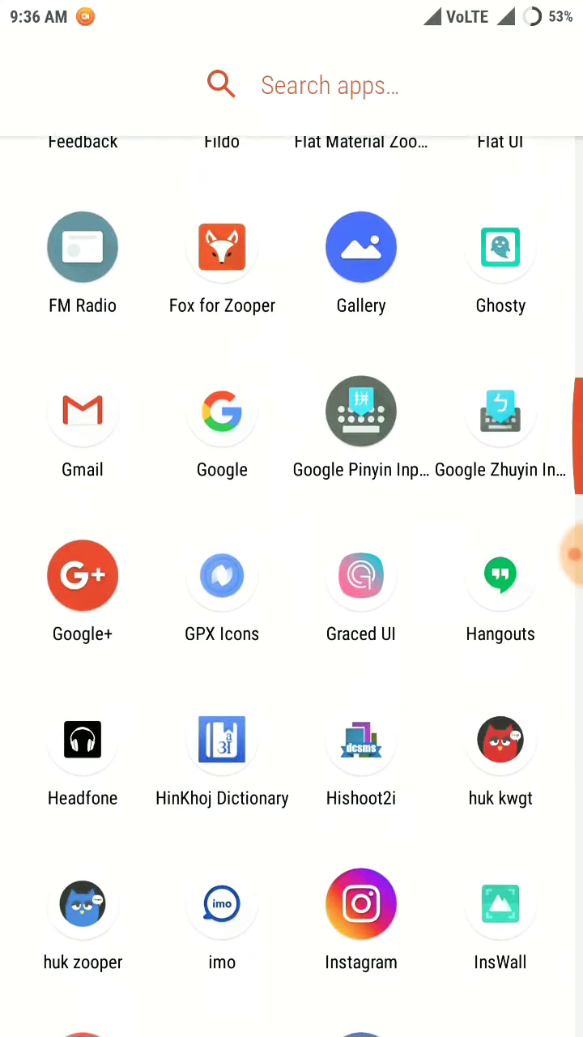
{"action": "scroll", "scroll_direction": "up", "scroll_amount": 3}
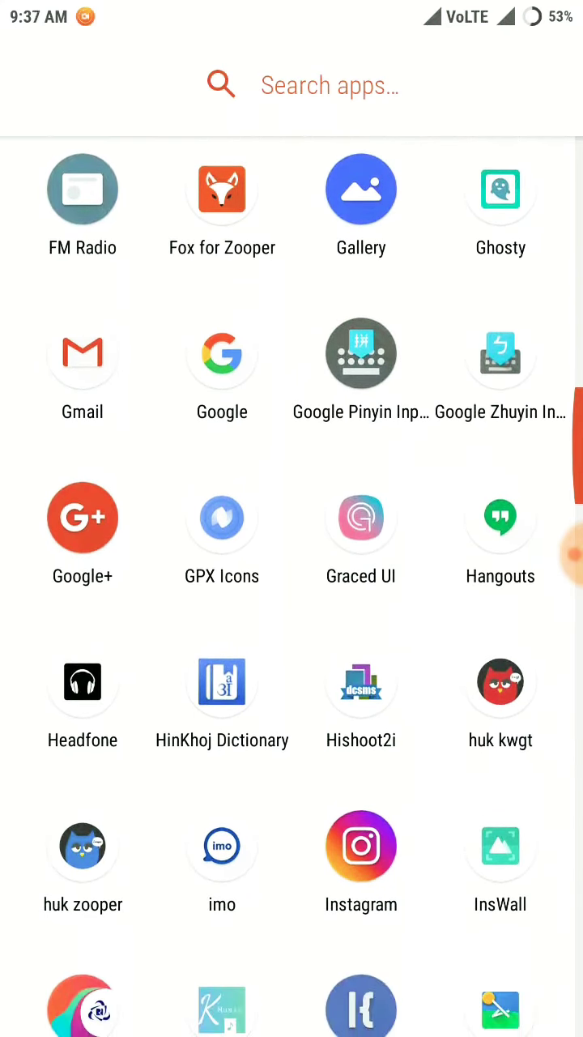
{"action": "left_click", "coordinate": [360, 190]}
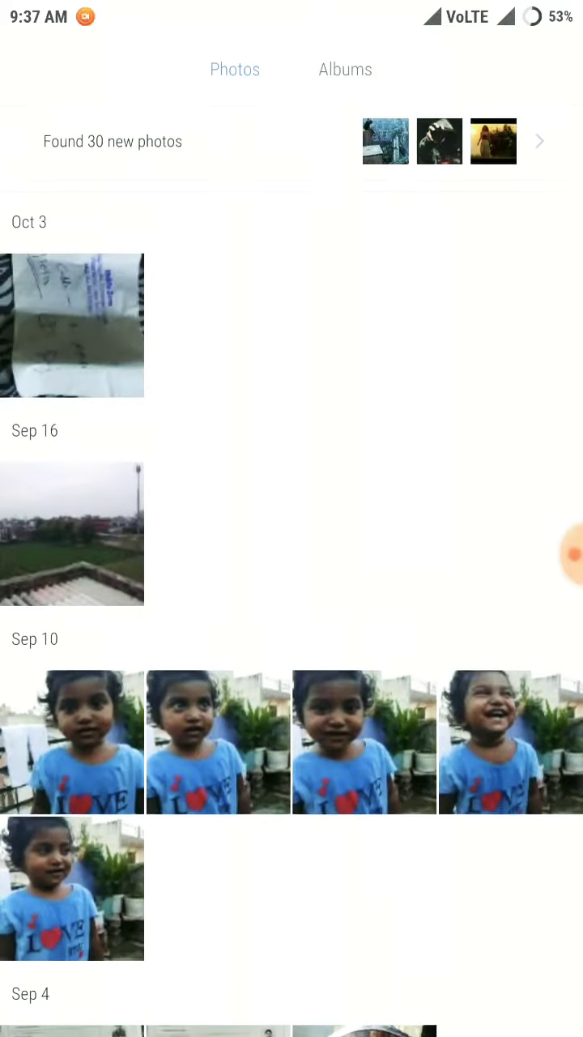
Choose the city rooftop photo from Recent and apply it as the phone's wallpaper.
{"action": "left_click", "coordinate": [345, 69]}
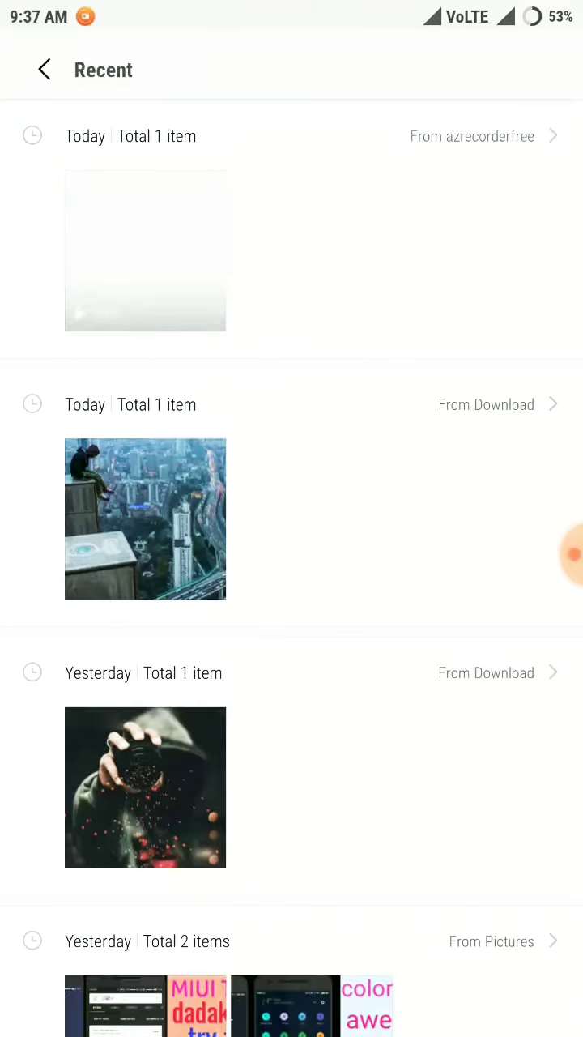
{"action": "left_click", "coordinate": [146, 519]}
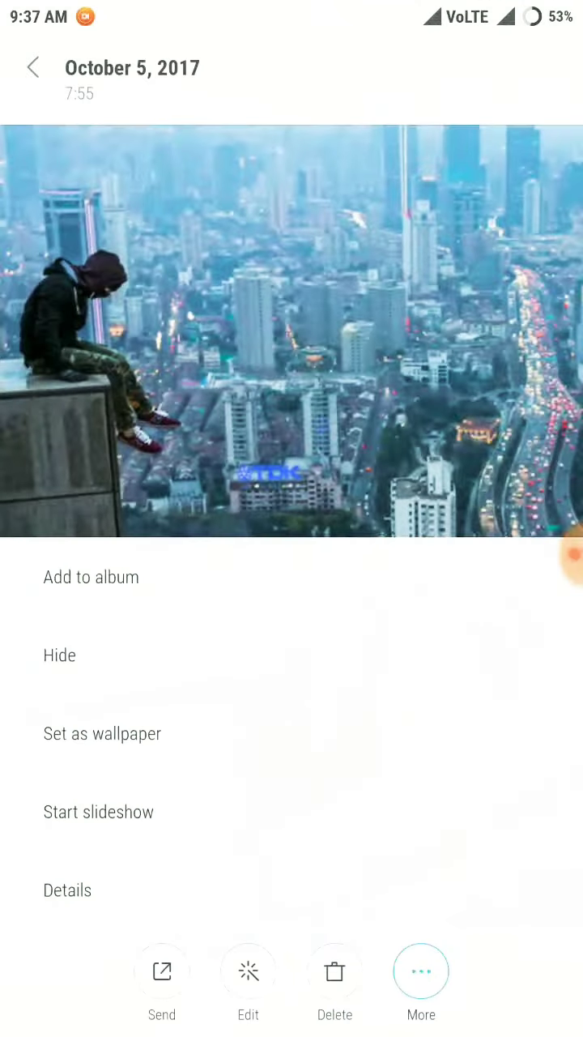
{"action": "left_click", "coordinate": [102, 733]}
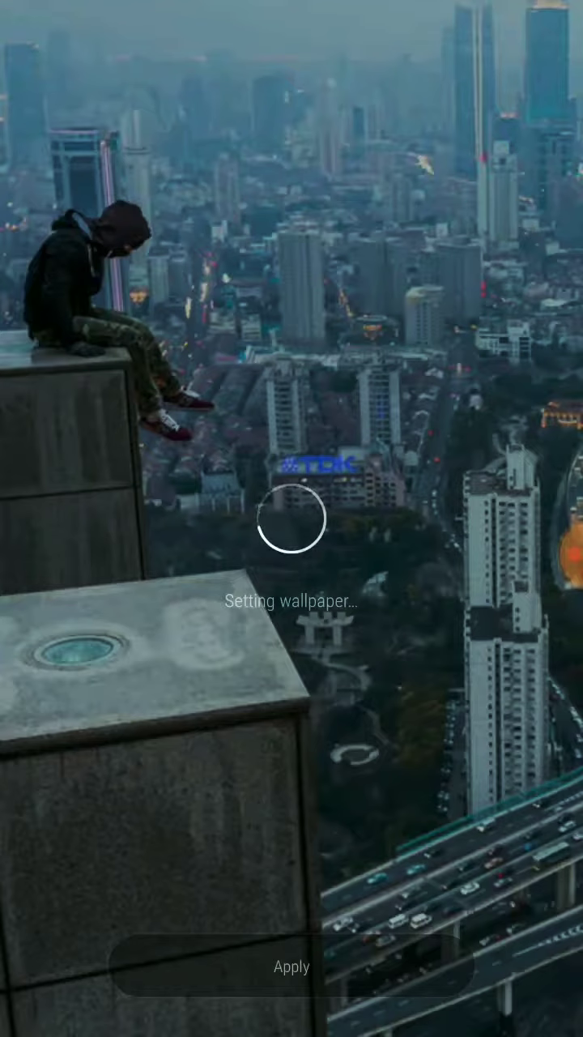
{"action": "left_click", "coordinate": [291, 966]}
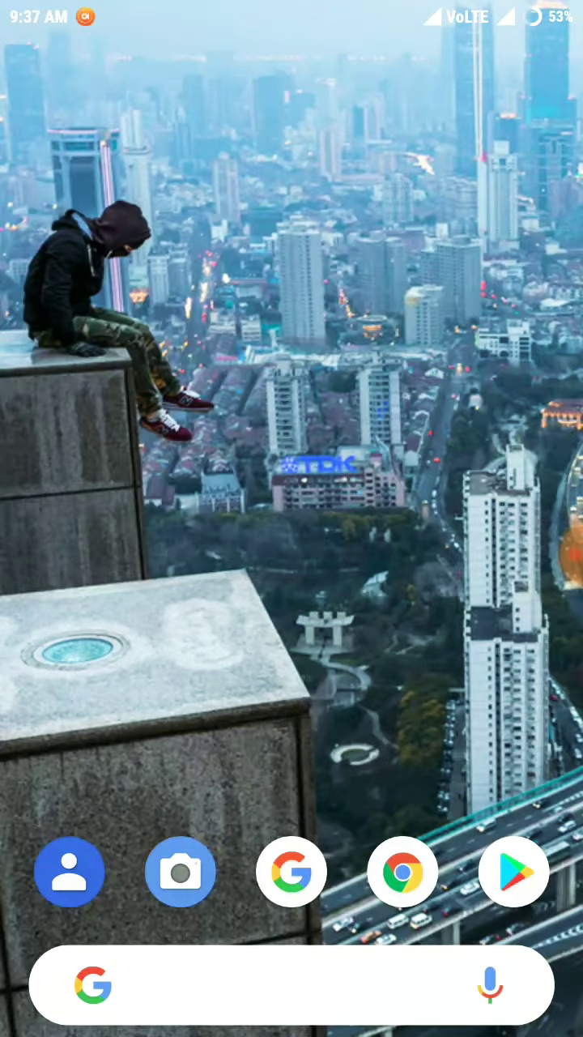
Start a Google voice search from the home screen's search bar microphone.
{"action": "left_click", "coordinate": [492, 985]}
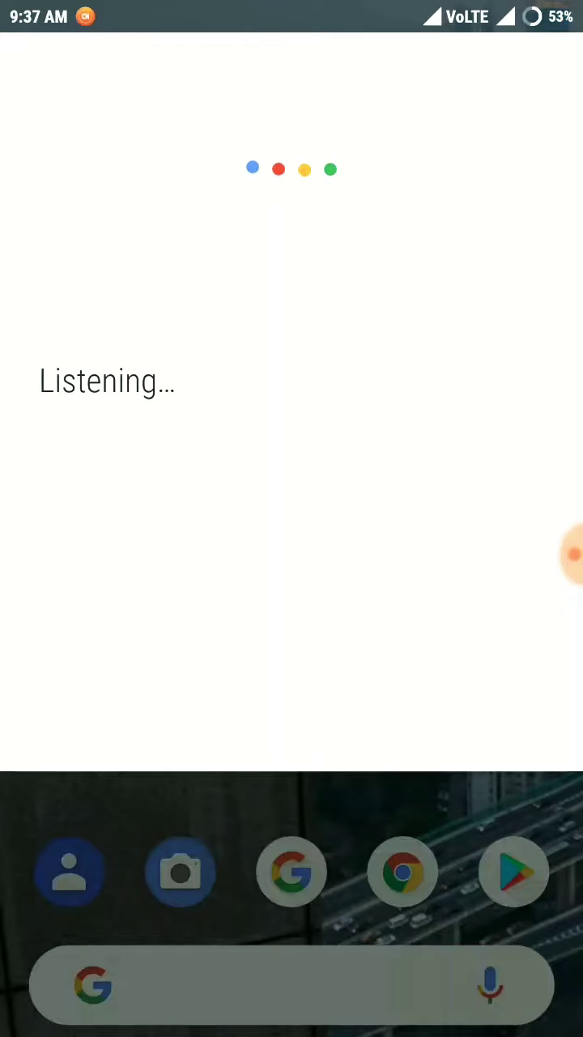